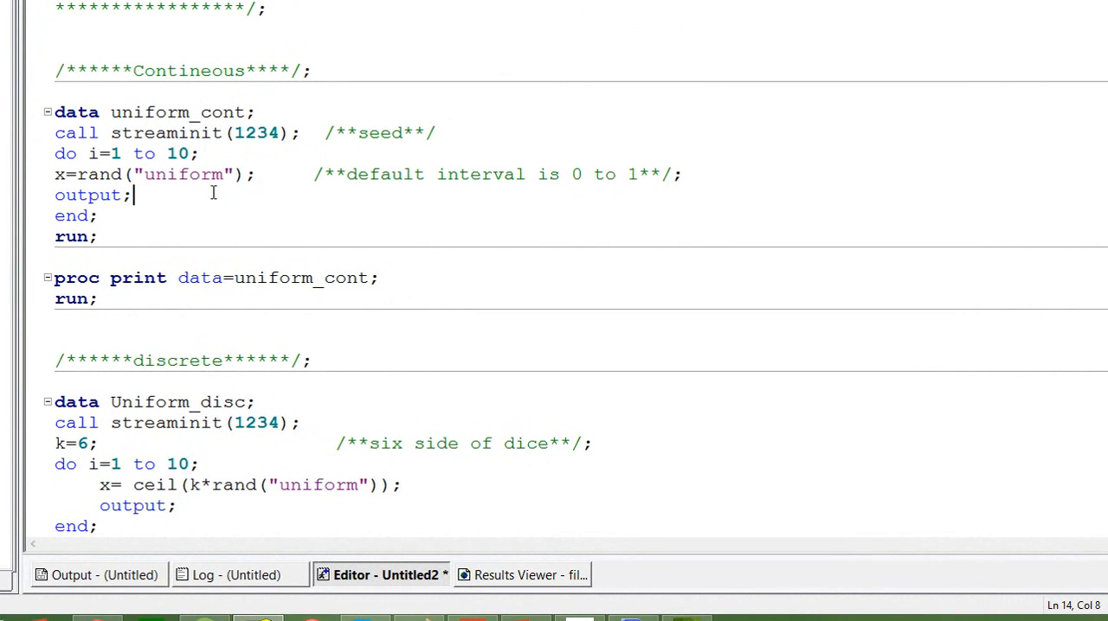
mouse_move(144, 102)
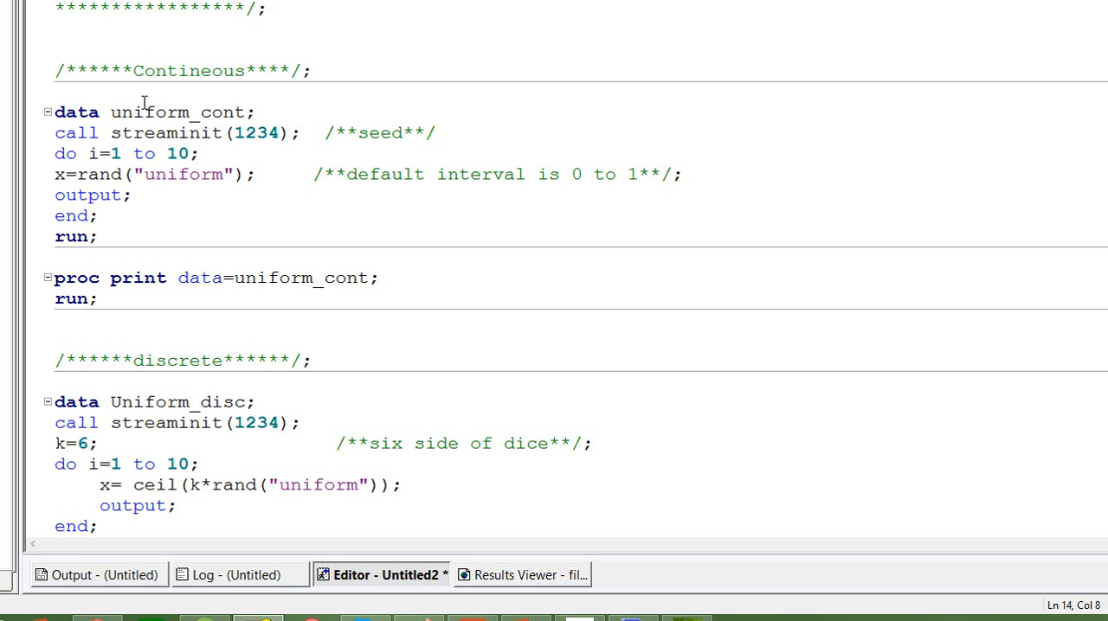
mouse_move(111, 121)
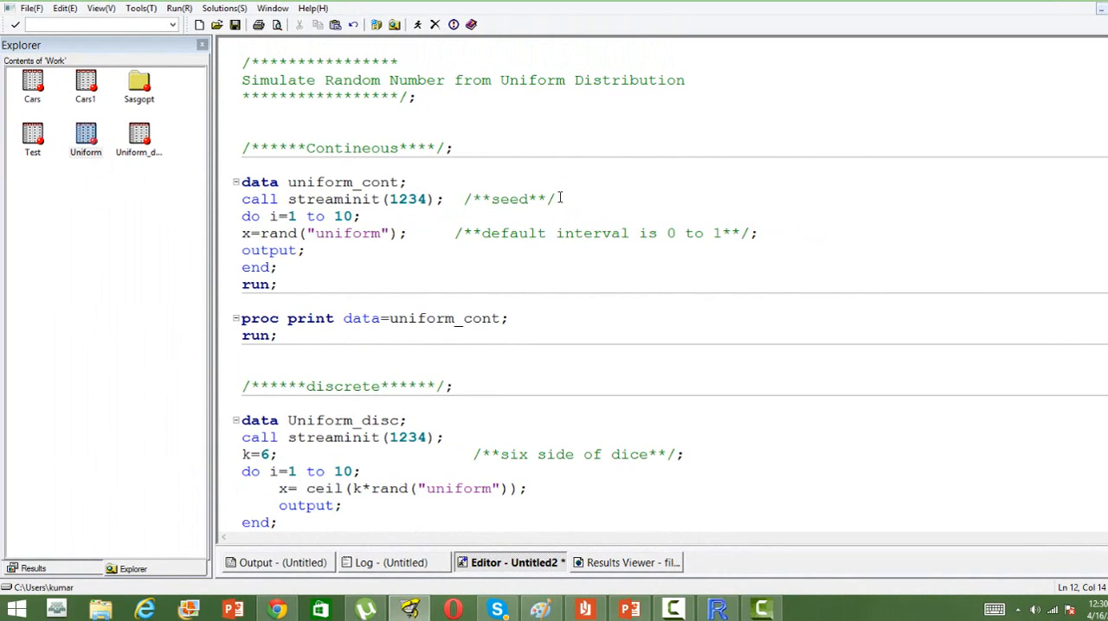
Review the continuous step's rand formula and its 'default interval is 0 to 1' comment.
left_click(362, 216)
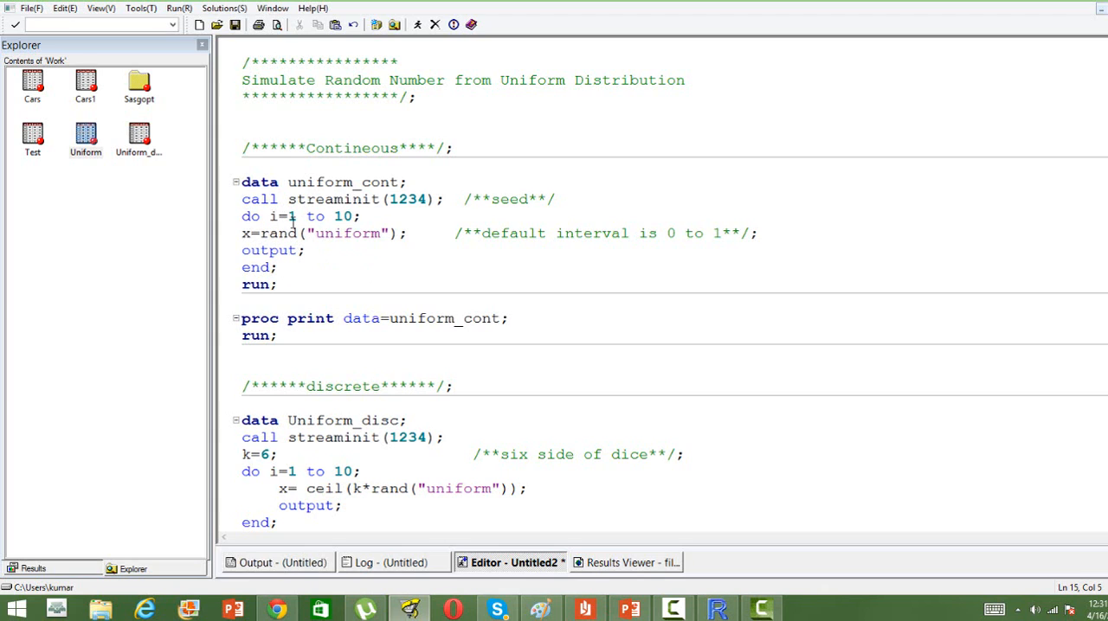
double_click(278, 233)
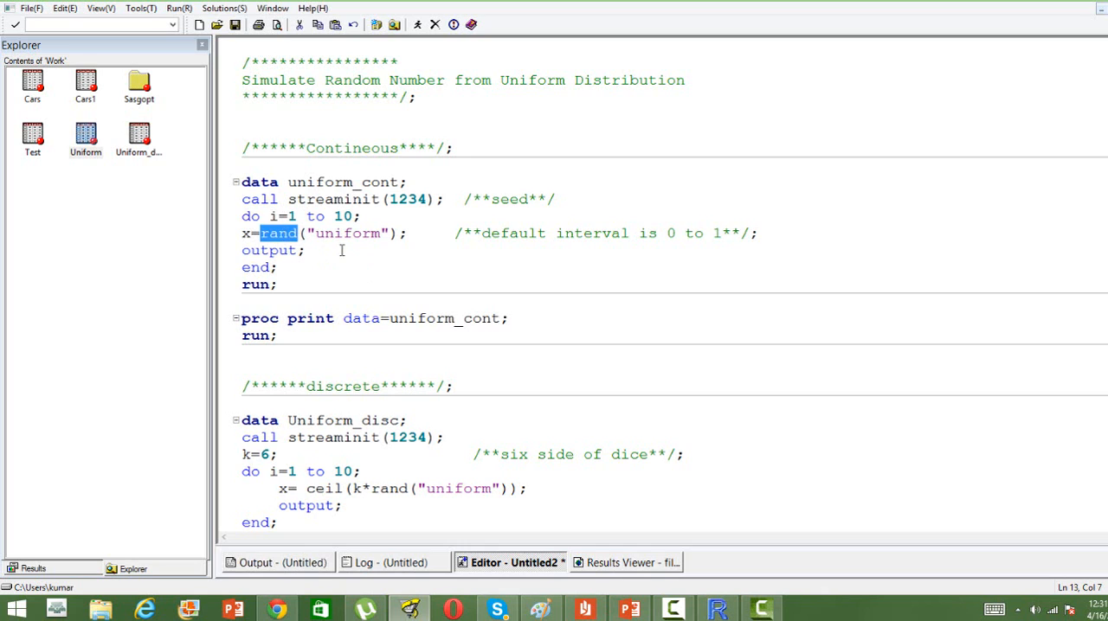
double_click(349, 233)
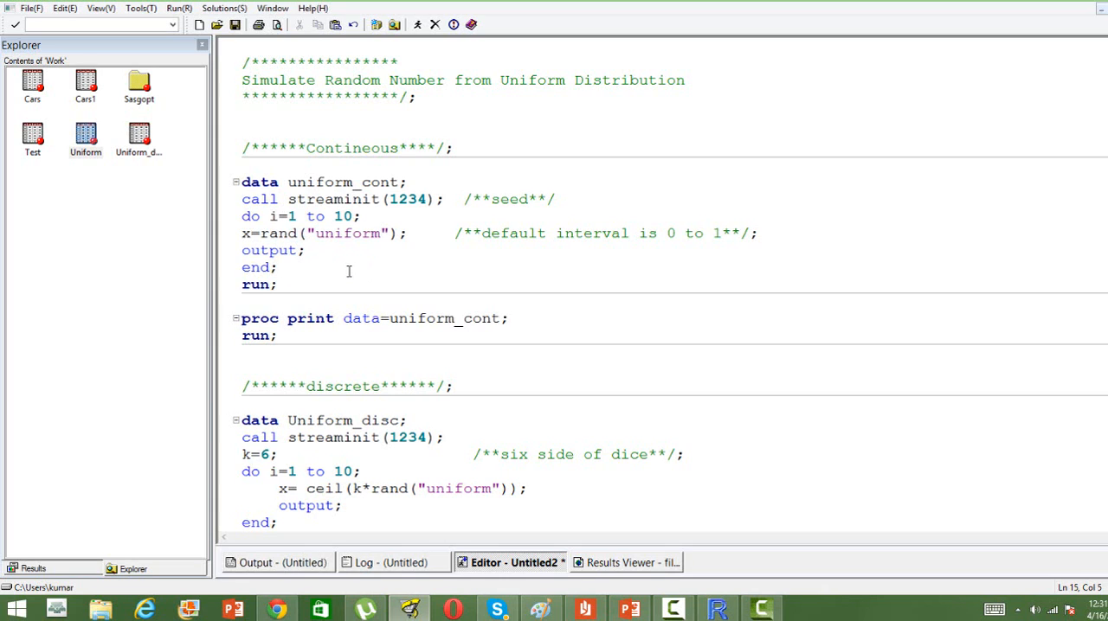
mouse_move(463, 246)
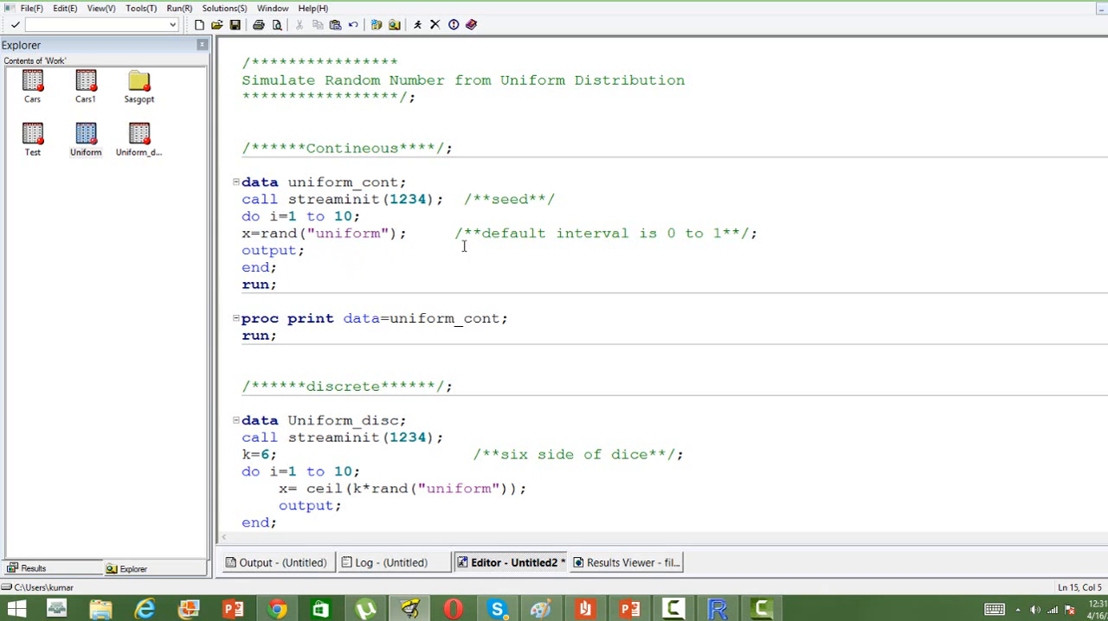
left_click(481, 233)
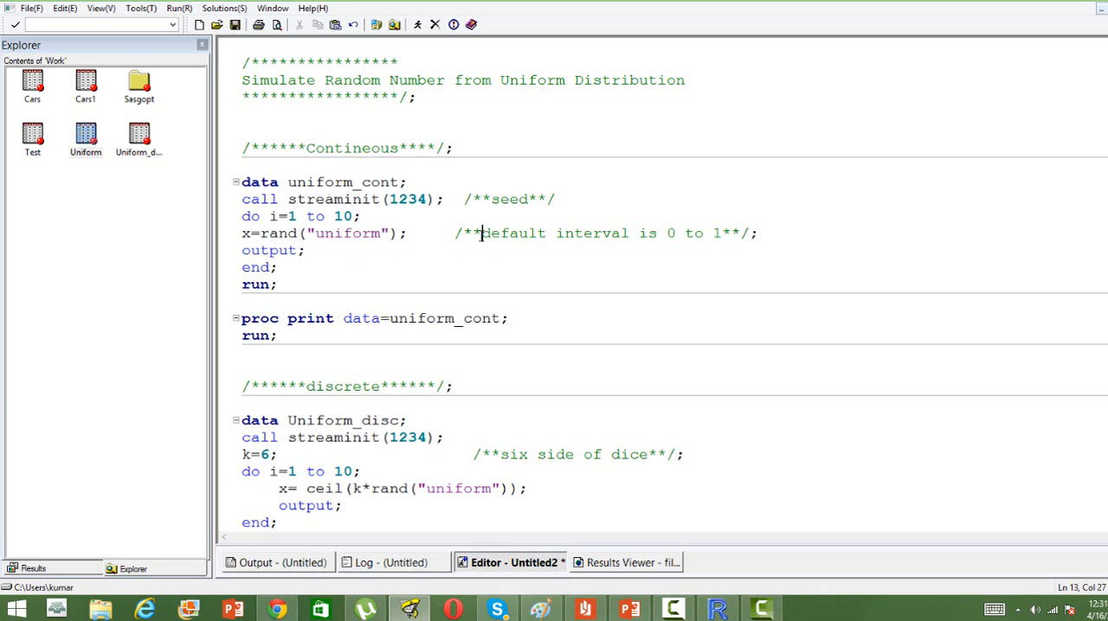
left_click_drag(482, 233, 731, 232)
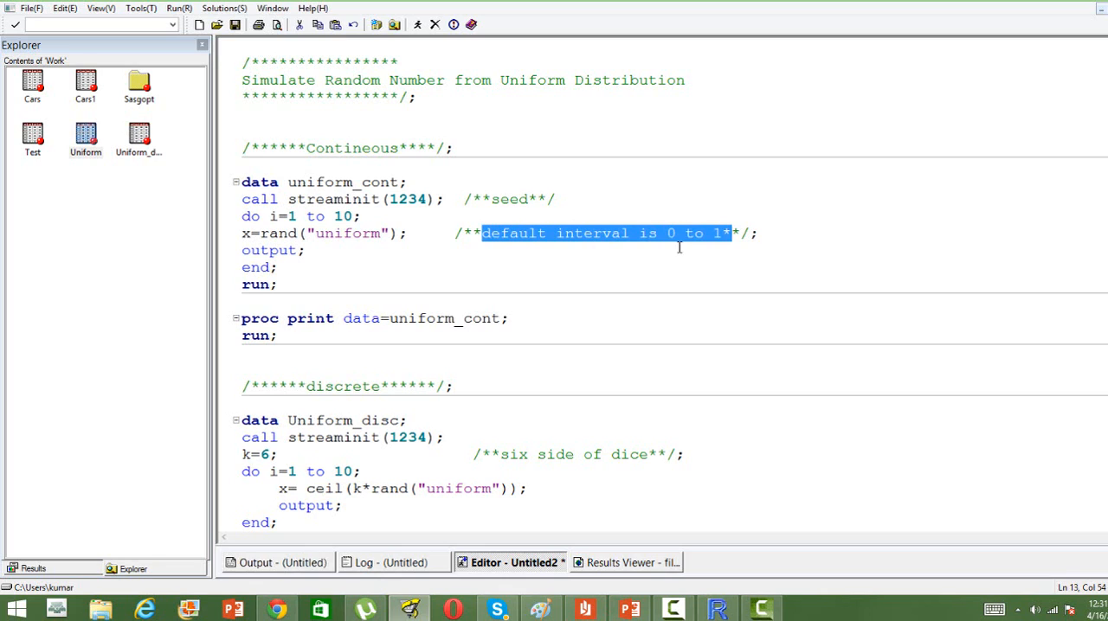
Select the continuous data step and PROC PRINT, then view ten x values in Results Viewer.
left_click(305, 250)
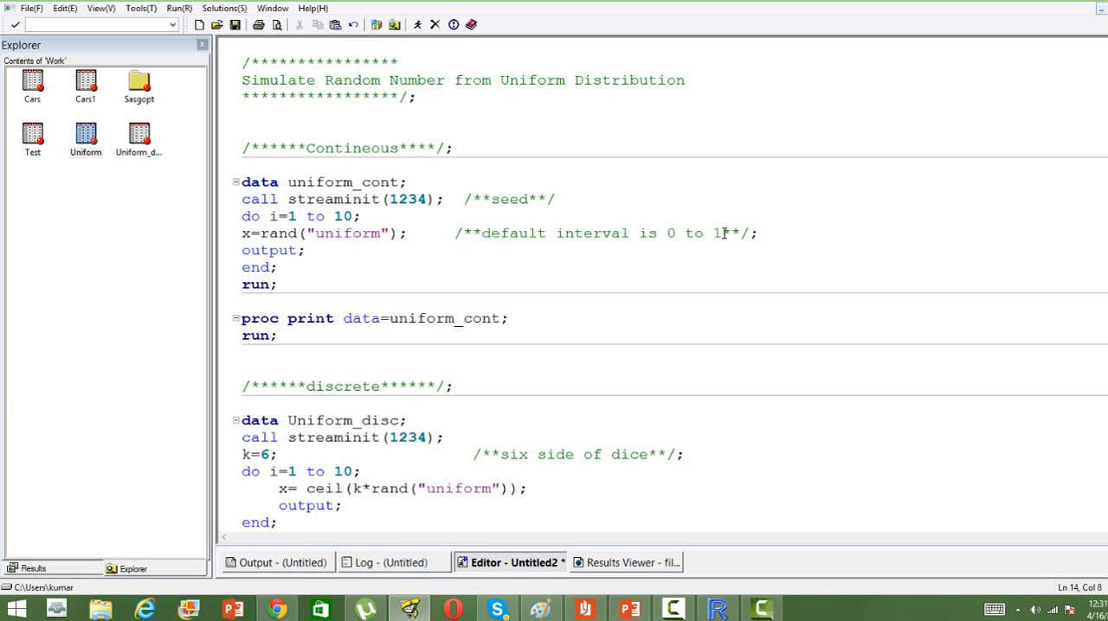
left_click(277, 285)
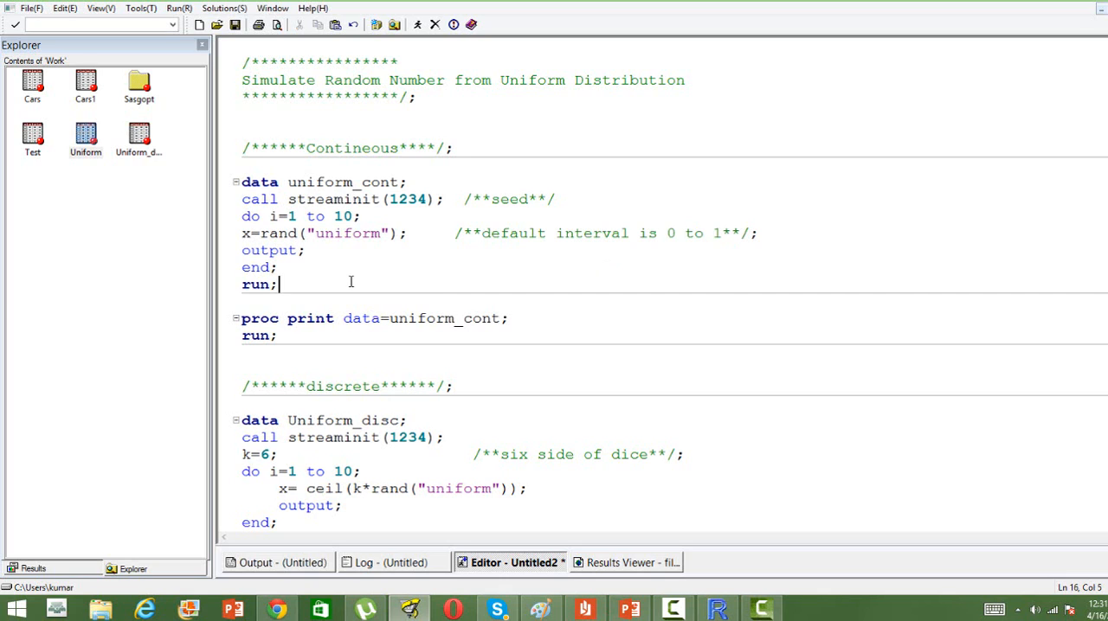
mouse_move(420, 309)
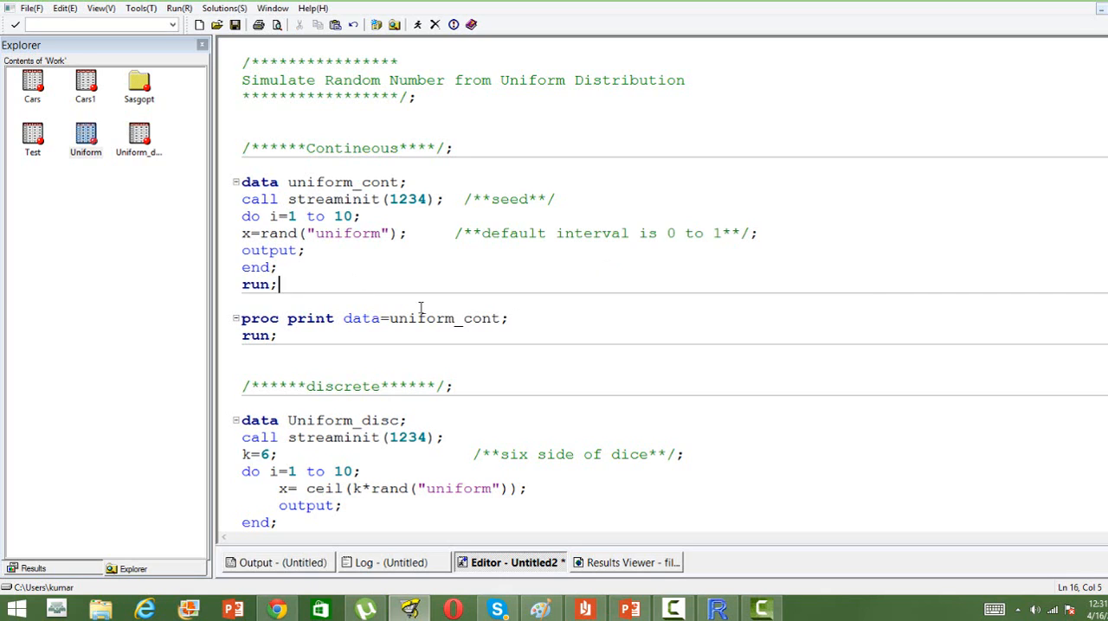
mouse_move(246, 167)
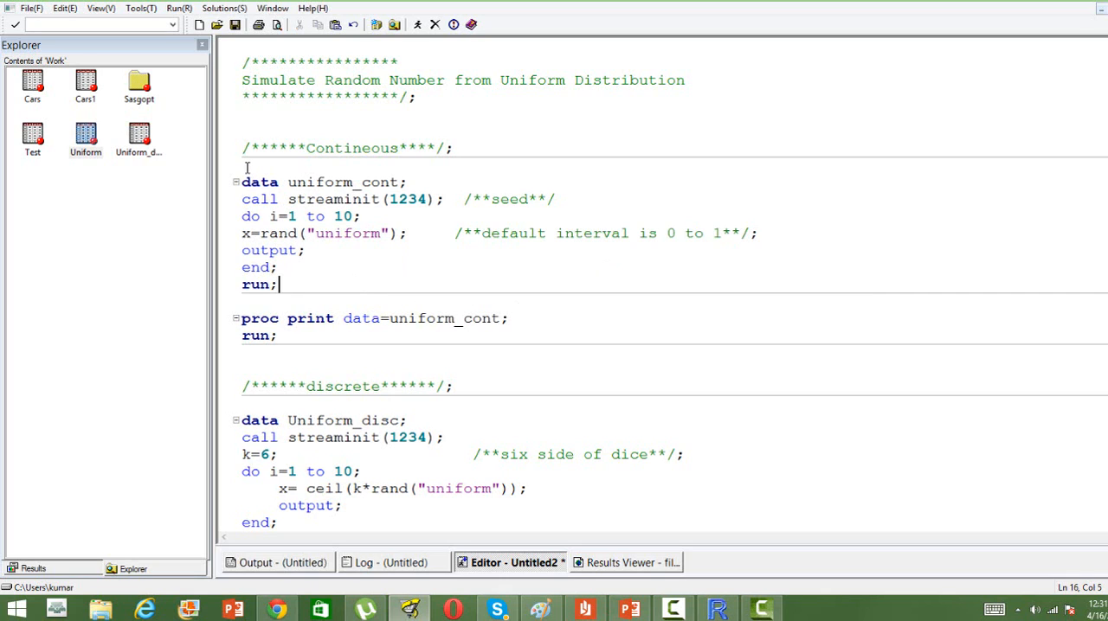
left_click_drag(245, 164, 277, 347)
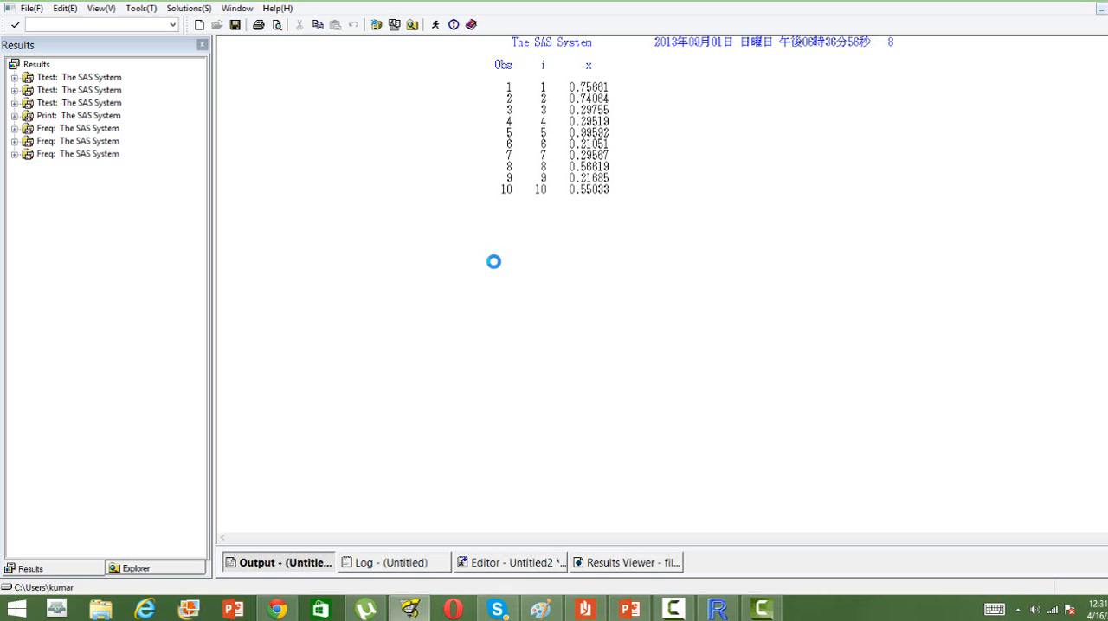
left_click(625, 562)
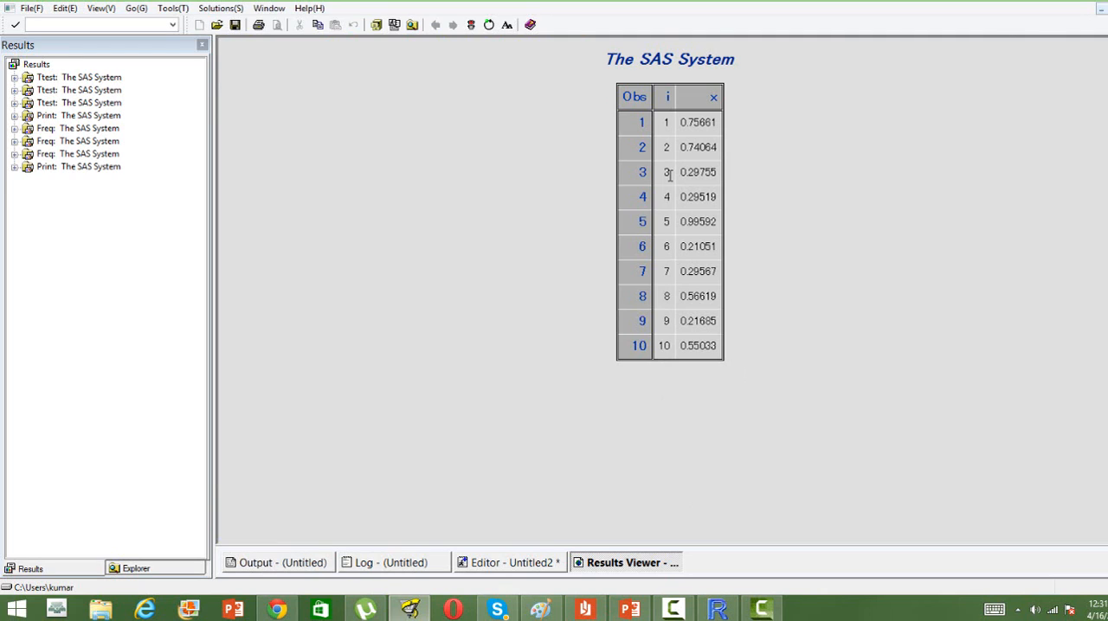
mouse_move(693, 122)
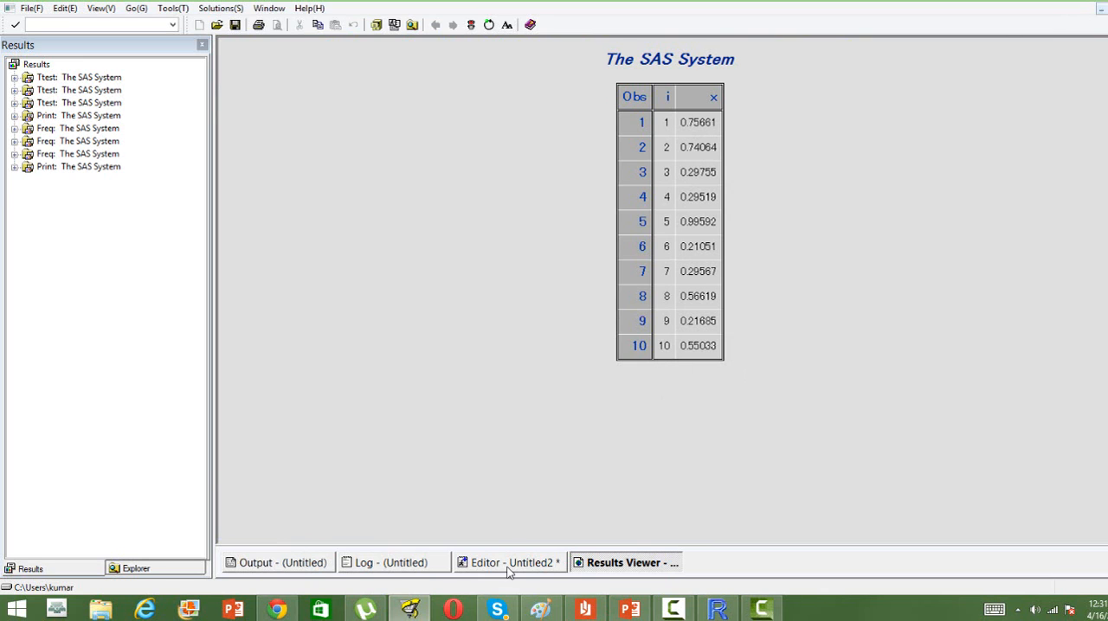
Scroll the Untitled2 code down to the discrete dice step and highlight ceil in its formula.
left_click(510, 563)
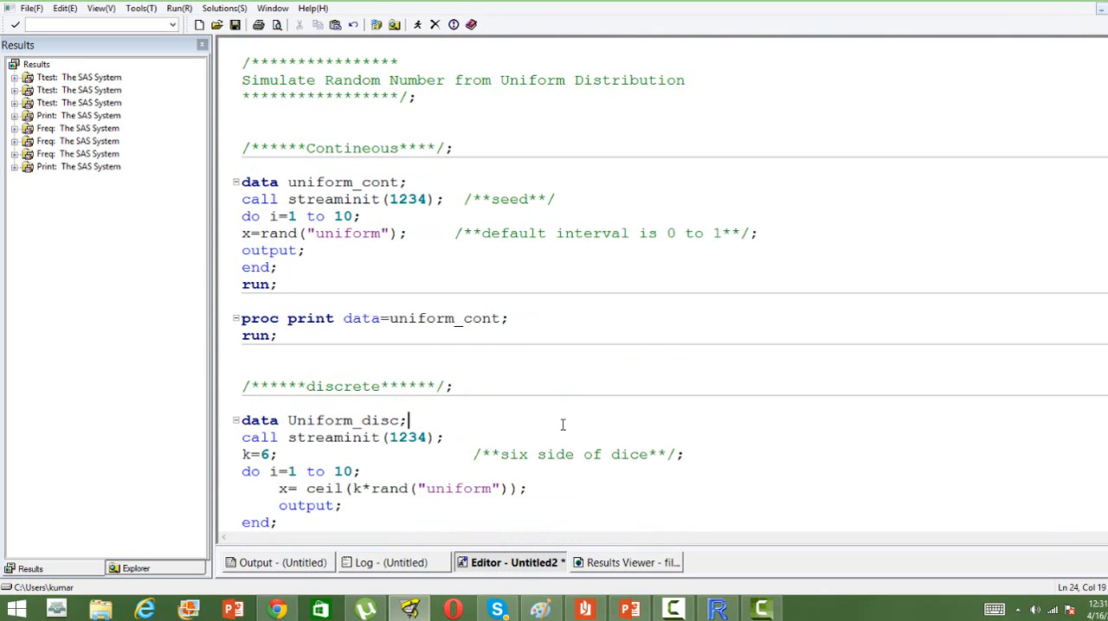
scroll("down", 3)
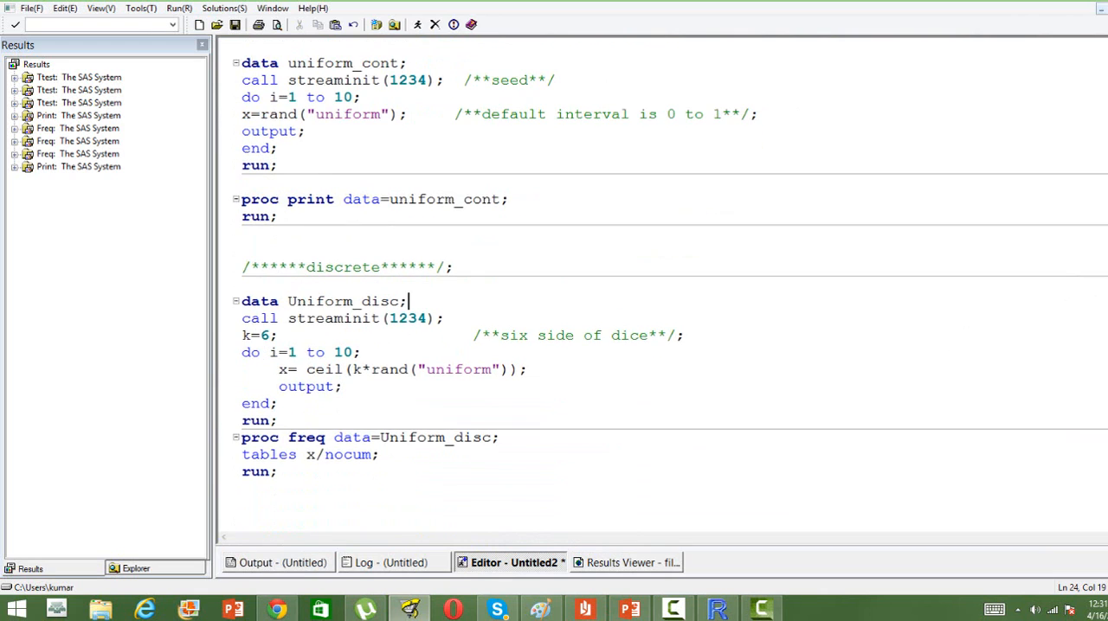
mouse_move(727, 432)
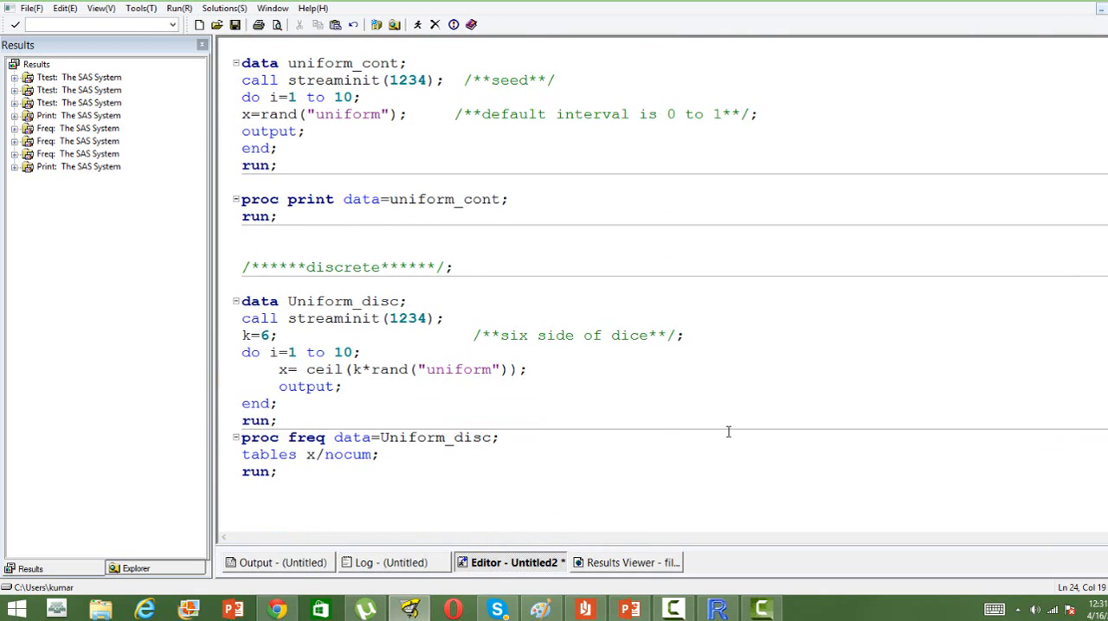
left_click(500, 437)
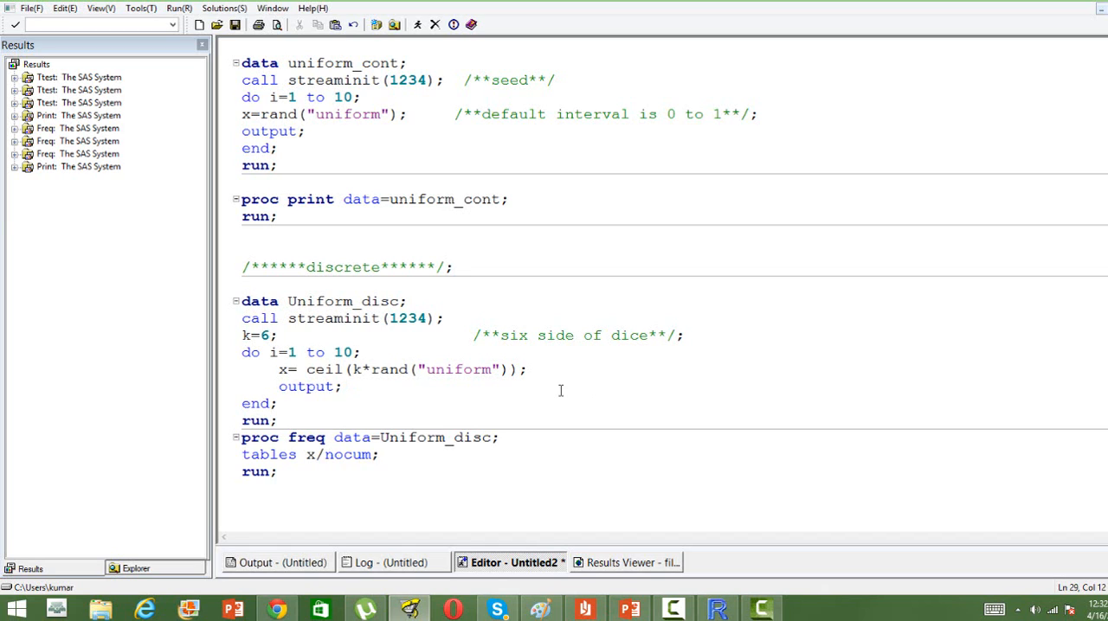
left_click(344, 386)
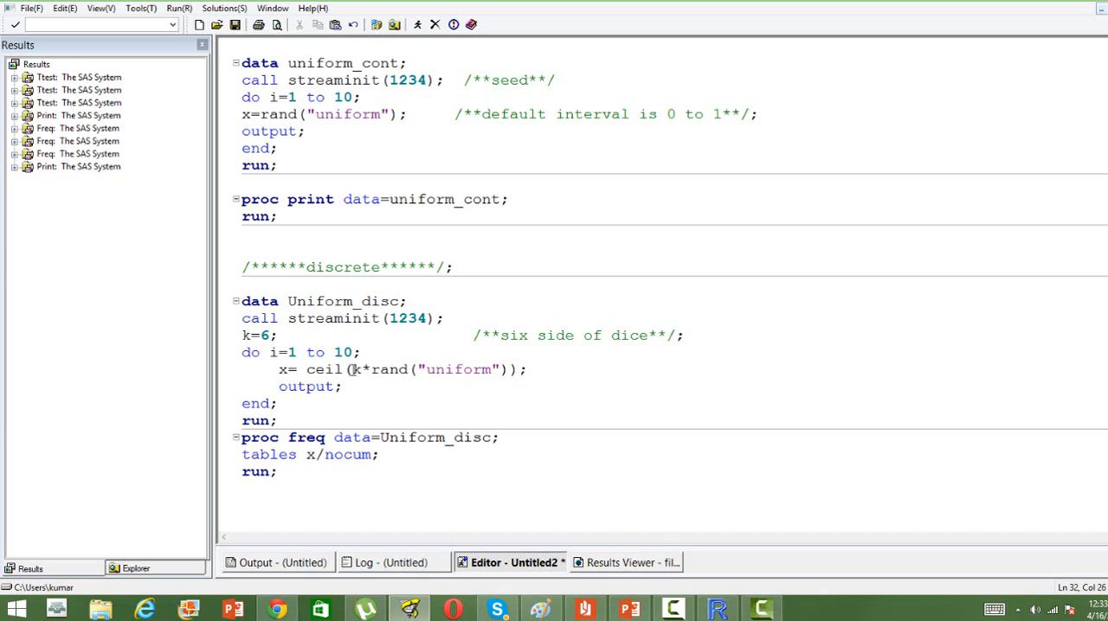
left_click_drag(355, 370, 450, 370)
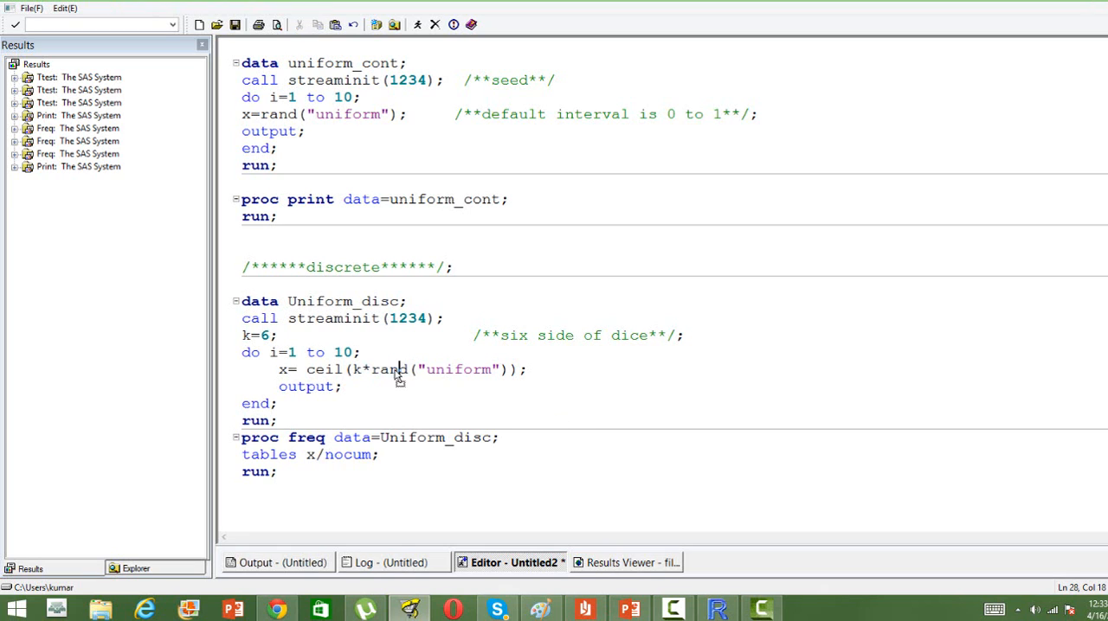
double_click(324, 370)
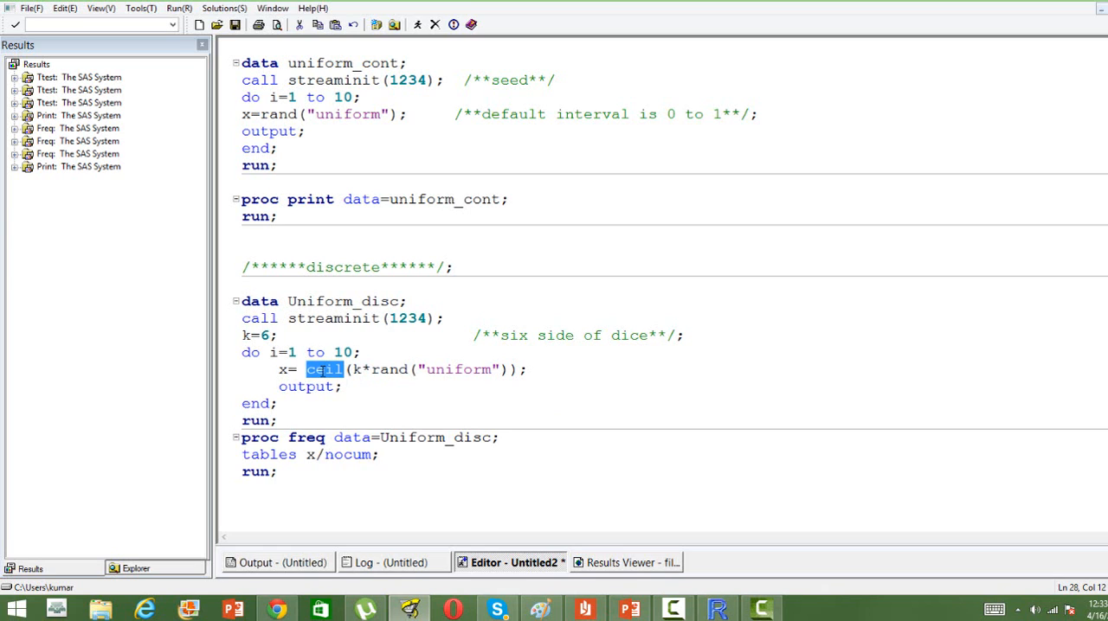
left_click(277, 403)
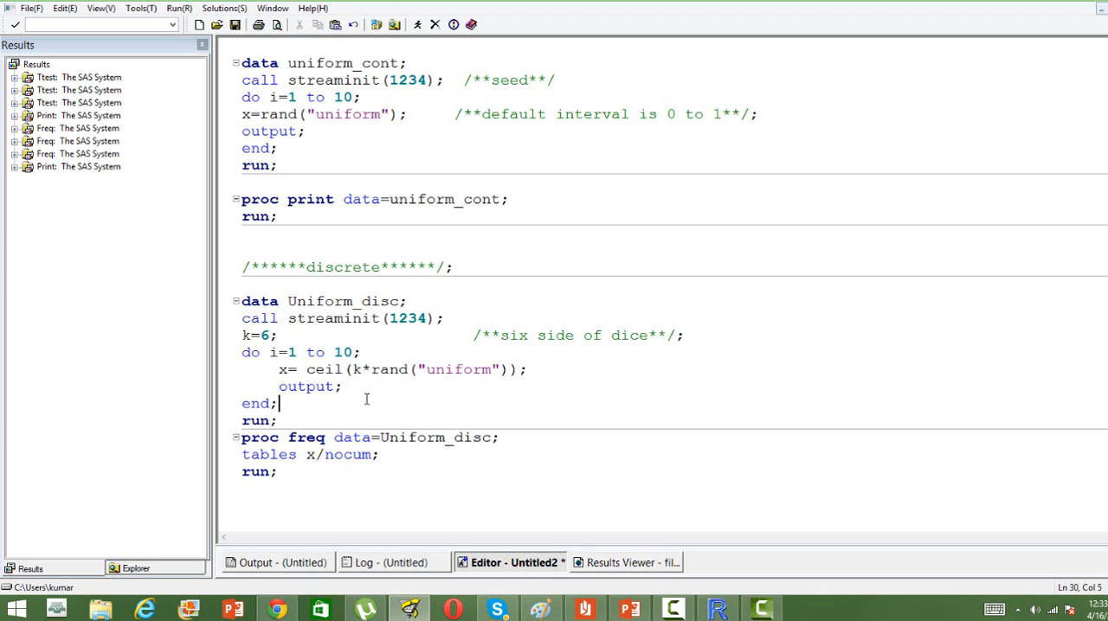
mouse_move(316, 425)
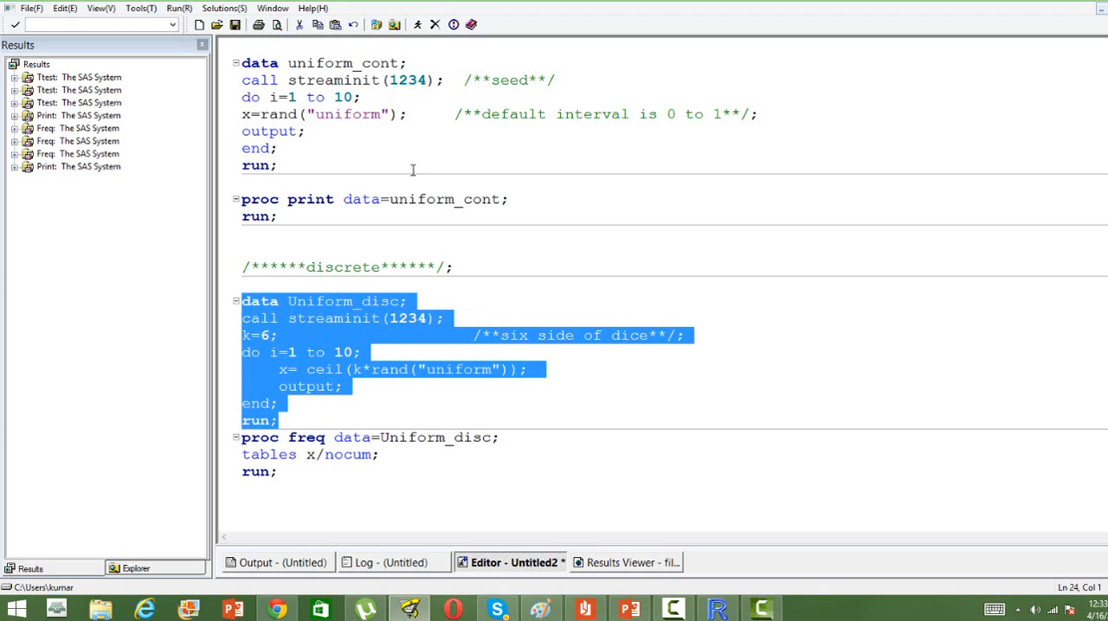
mouse_move(506, 361)
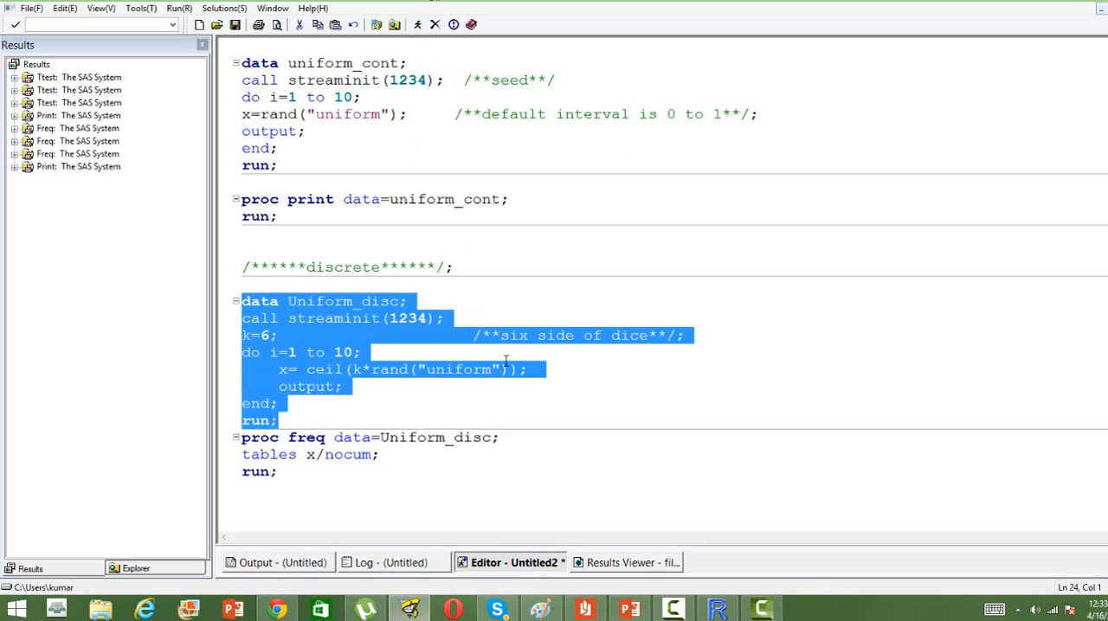
Run the dice step, view Work > Uniform_disc's ten rolls from 1 to 6, return to code.
left_click(393, 562)
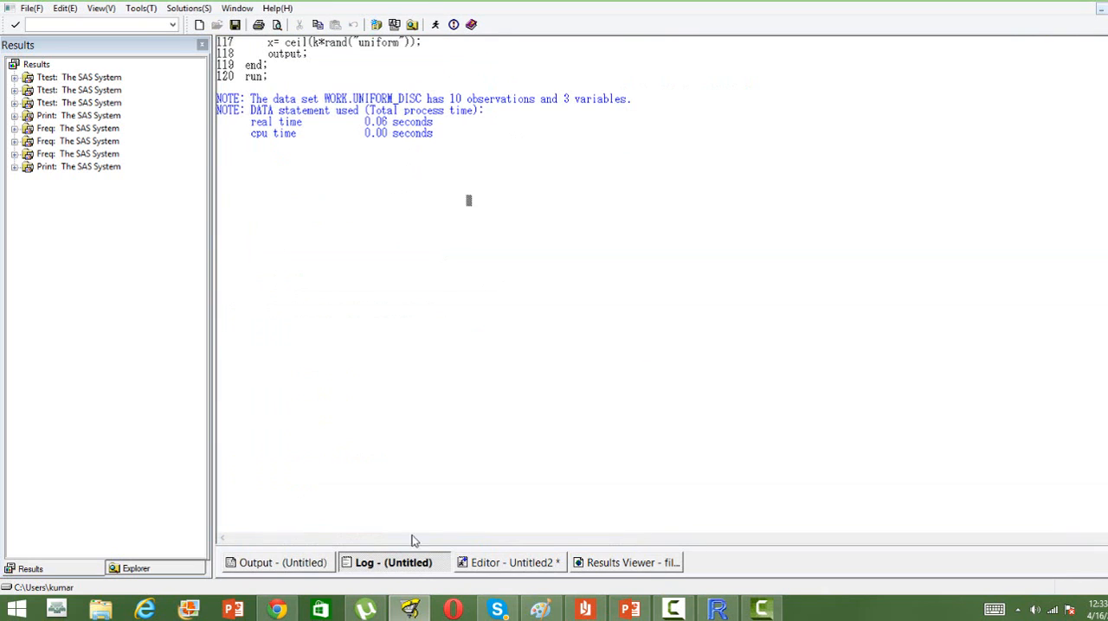
left_click(134, 569)
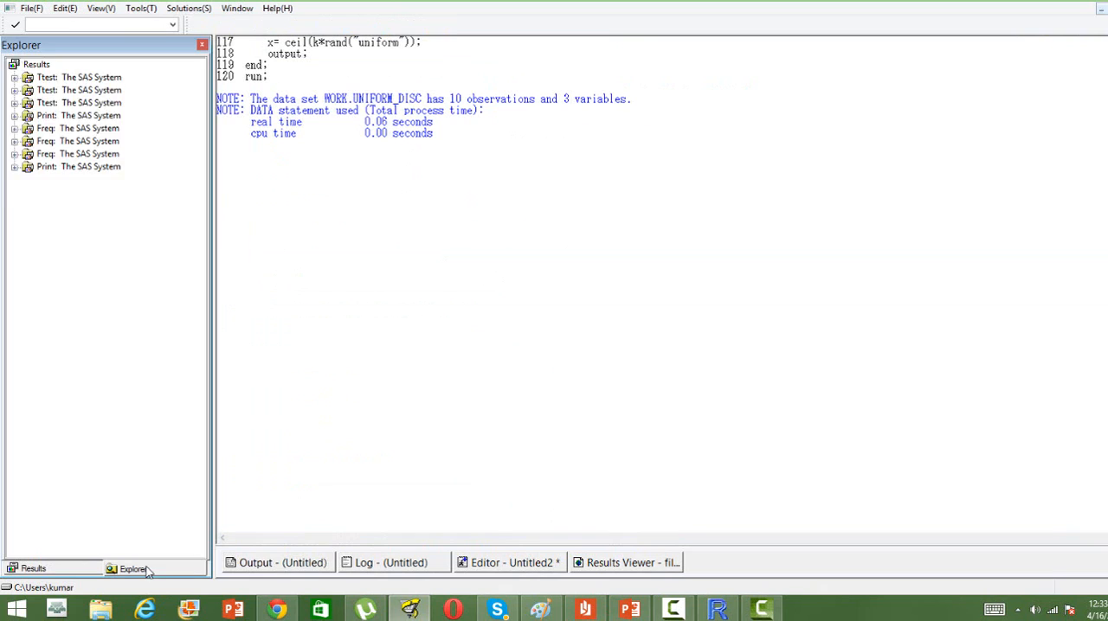
left_click(133, 568)
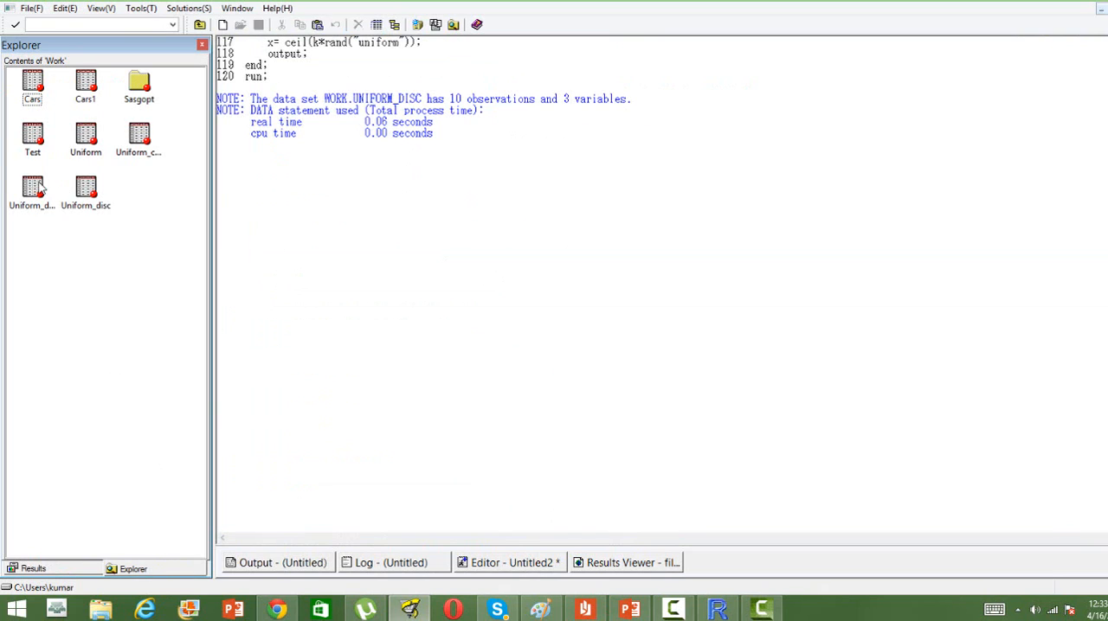
double_click(84, 188)
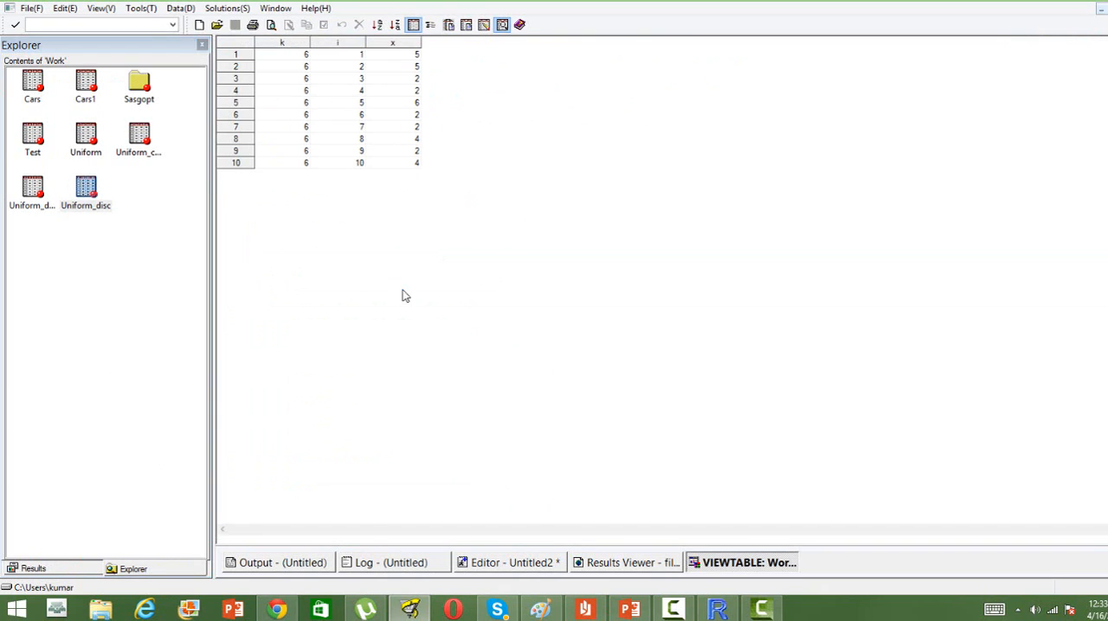
mouse_move(340, 105)
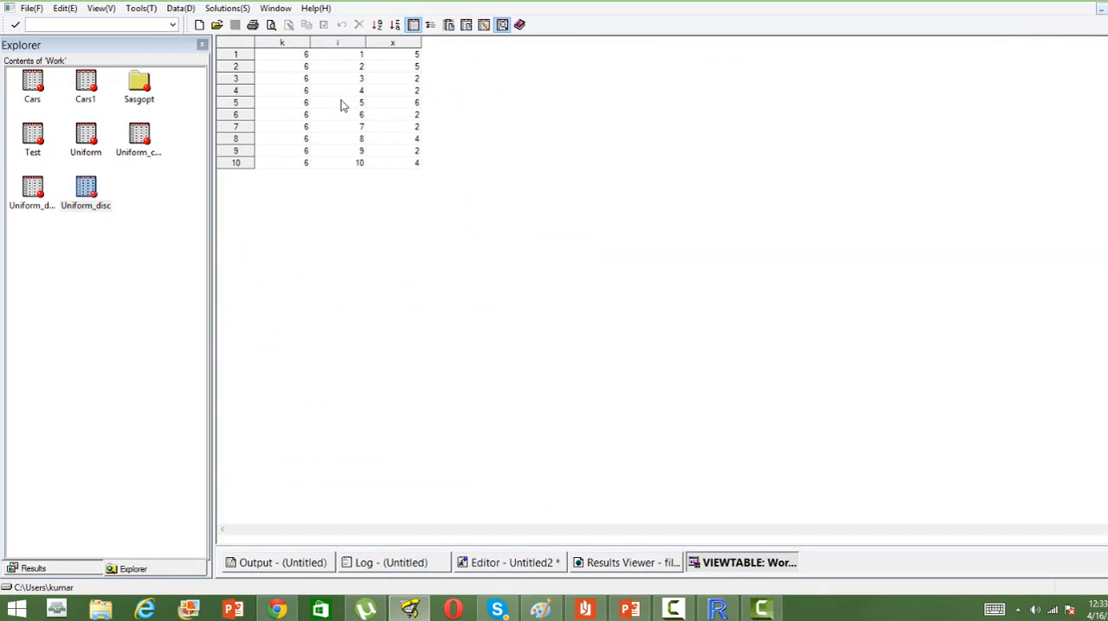
mouse_move(363, 145)
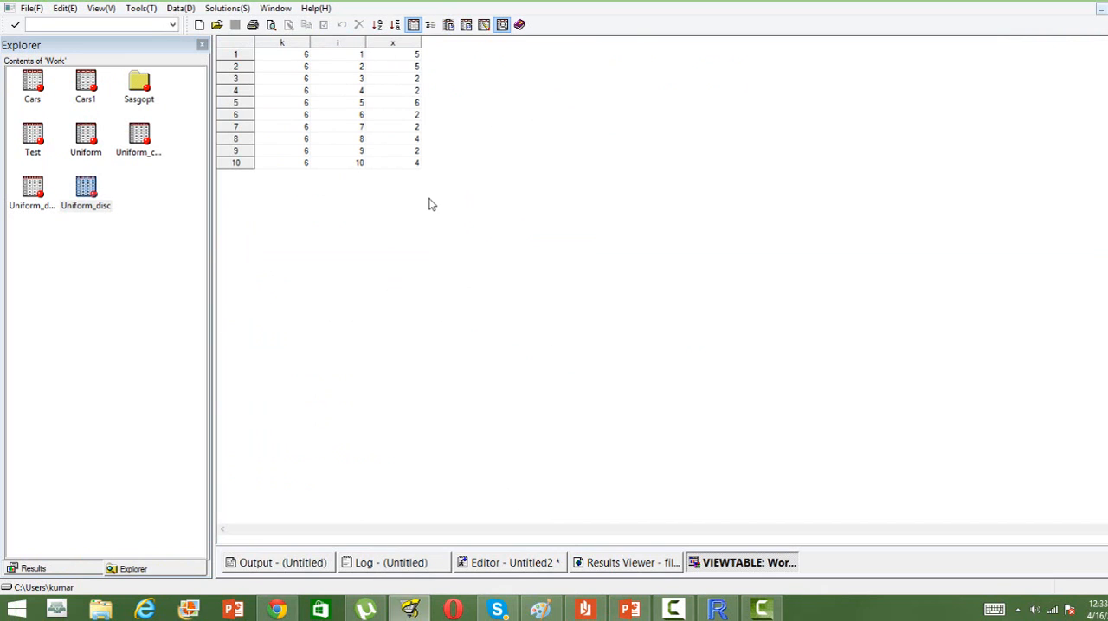
mouse_move(433, 141)
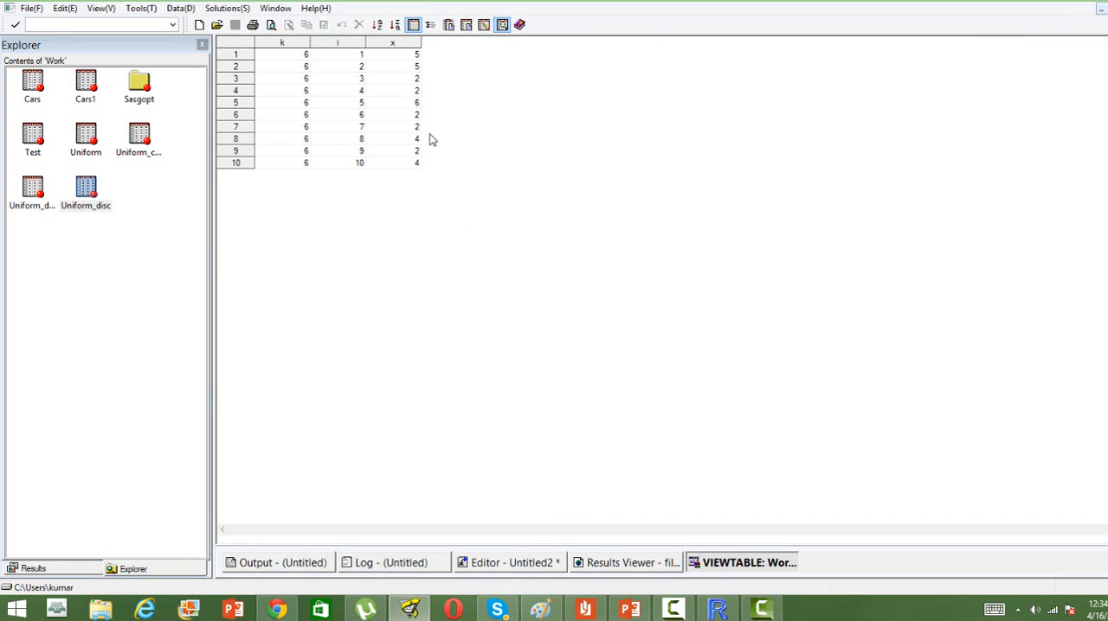
mouse_move(362, 42)
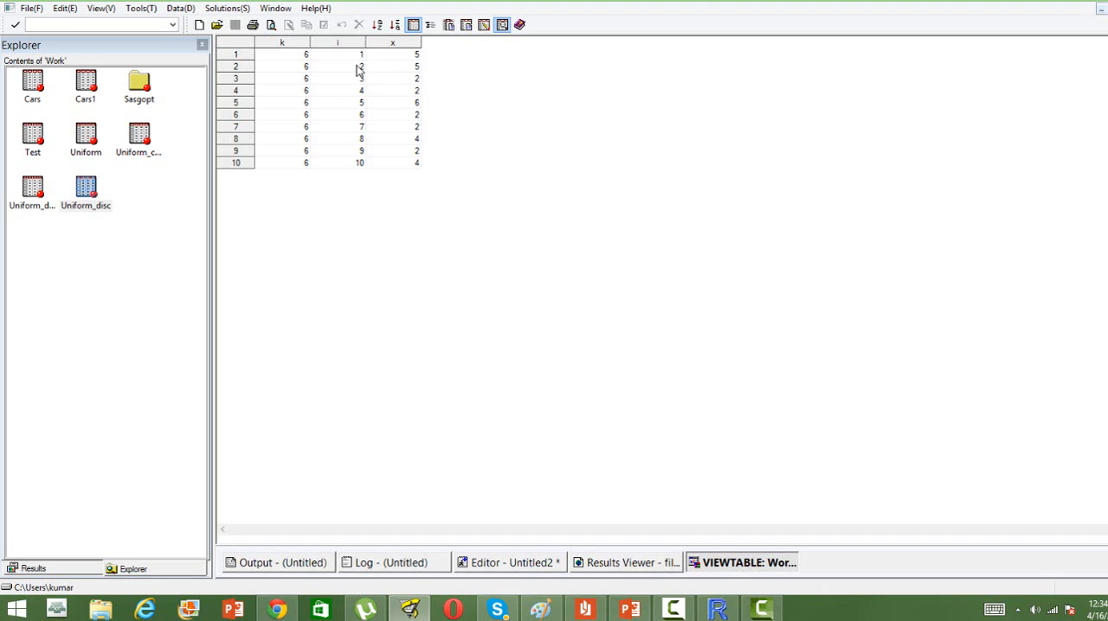
mouse_move(416, 96)
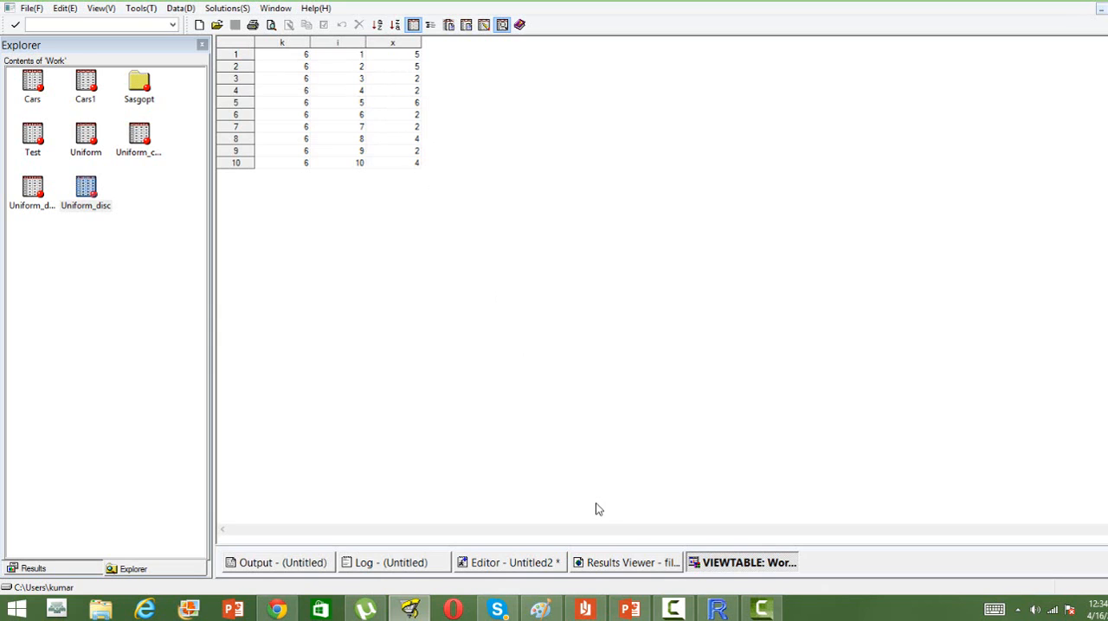
mouse_move(804, 440)
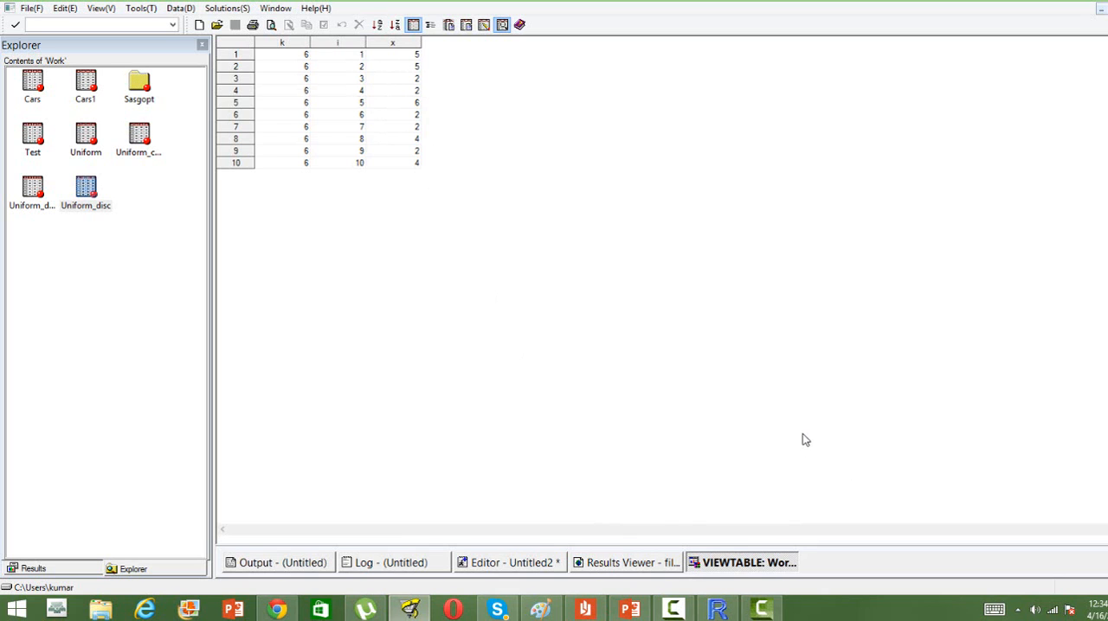
left_click(509, 563)
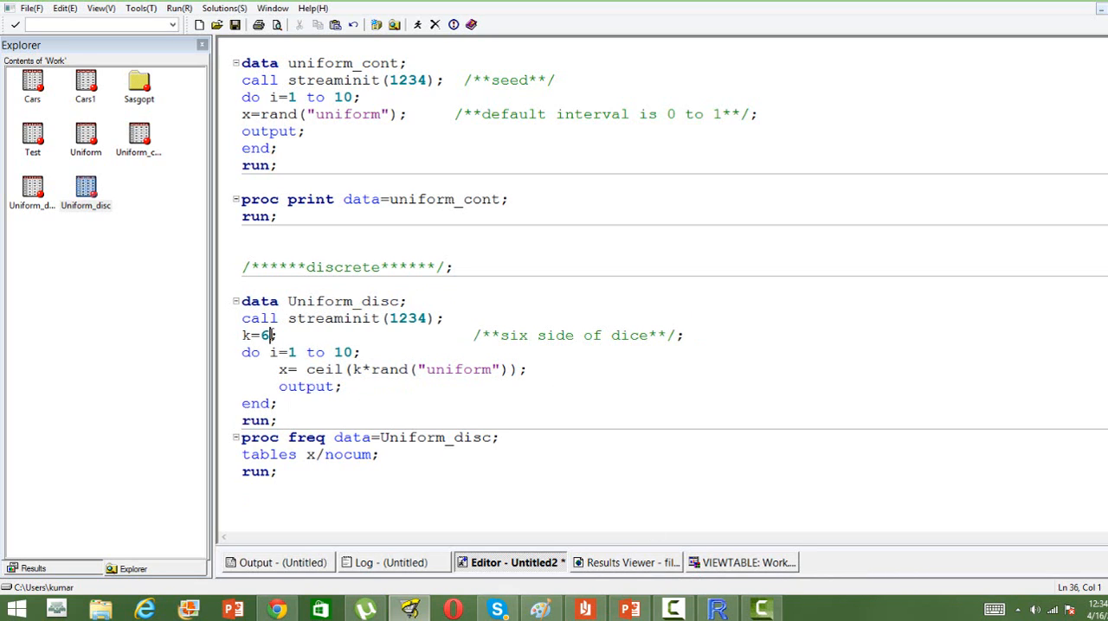
Set k=10 with a 100-iteration loop, close the Uniform_disc view, and resubmit the step.
type("10")
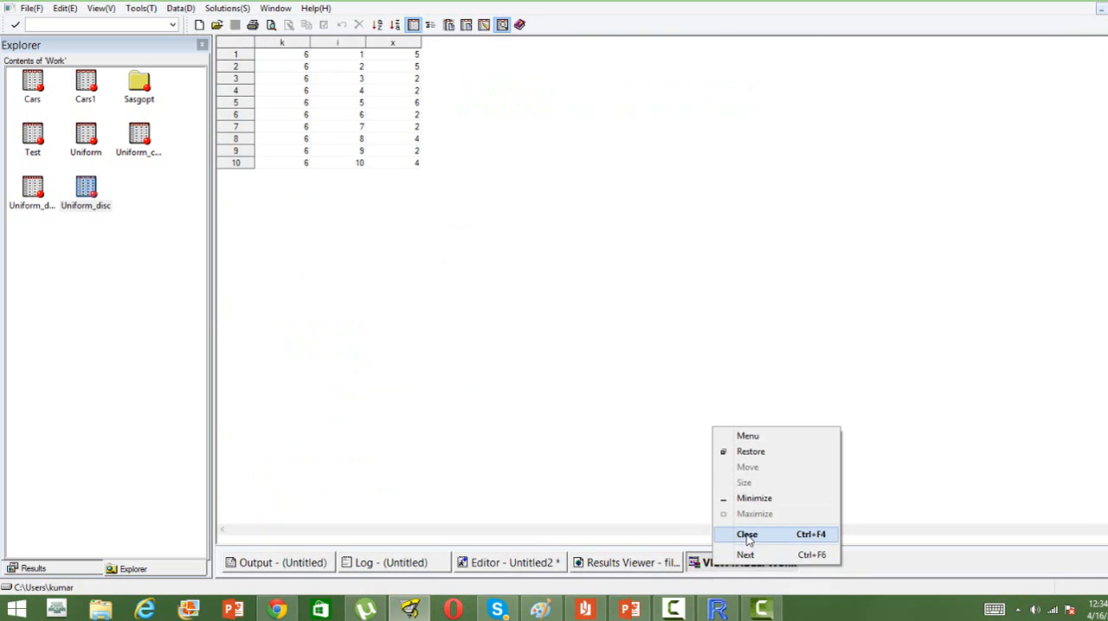
left_click(746, 534)
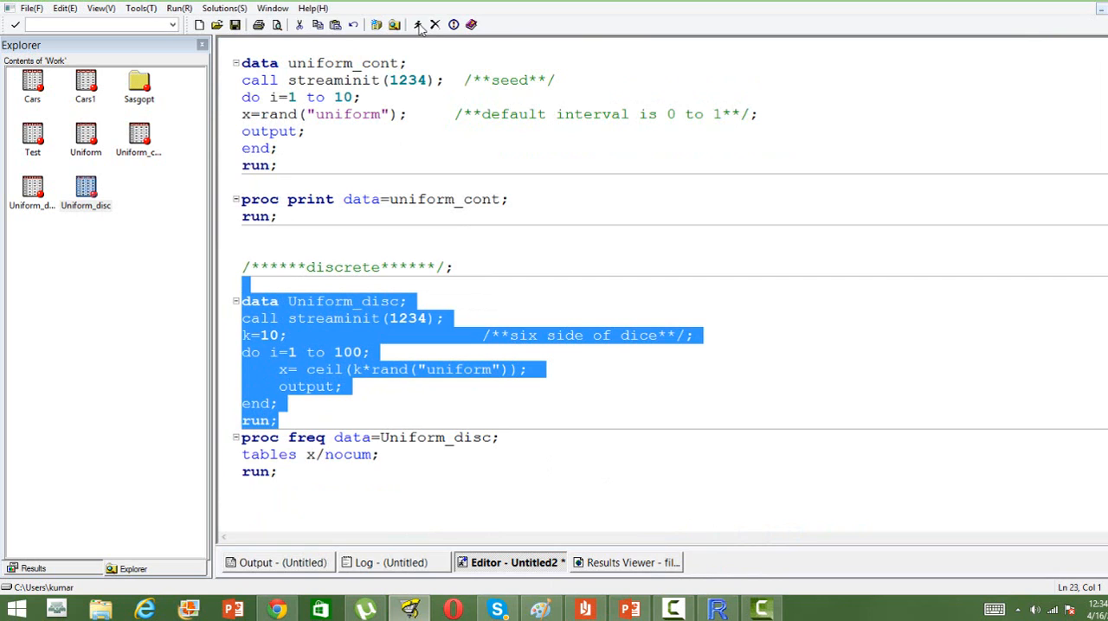
left_click(454, 267)
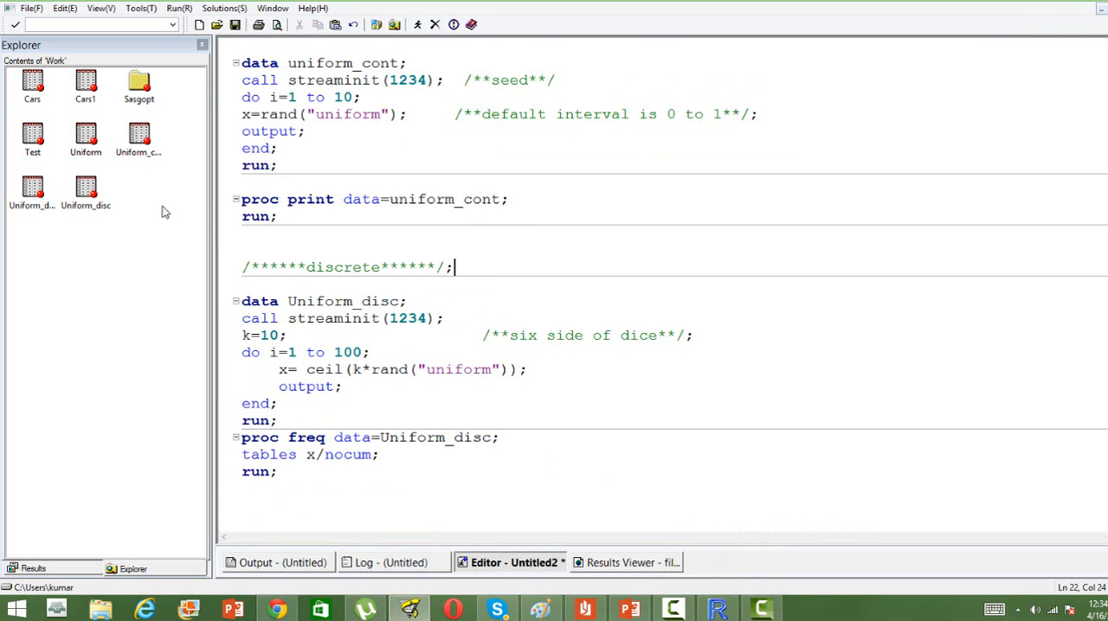
Open Uniform_disc, scroll to row 100 to check values 1–10, then return to the code.
double_click(85, 189)
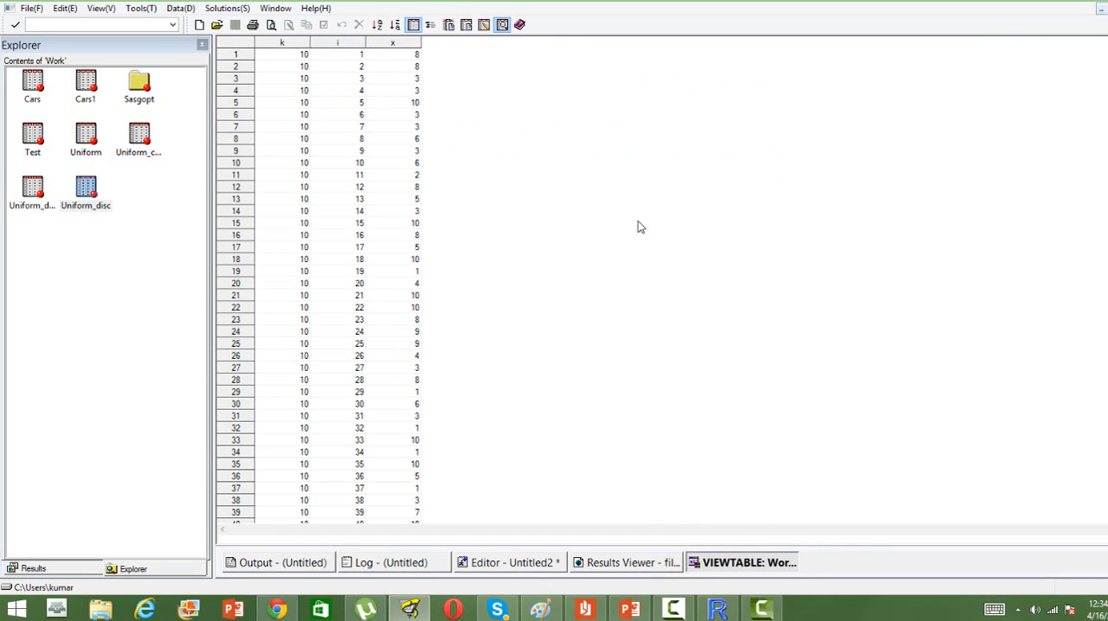
mouse_move(402, 56)
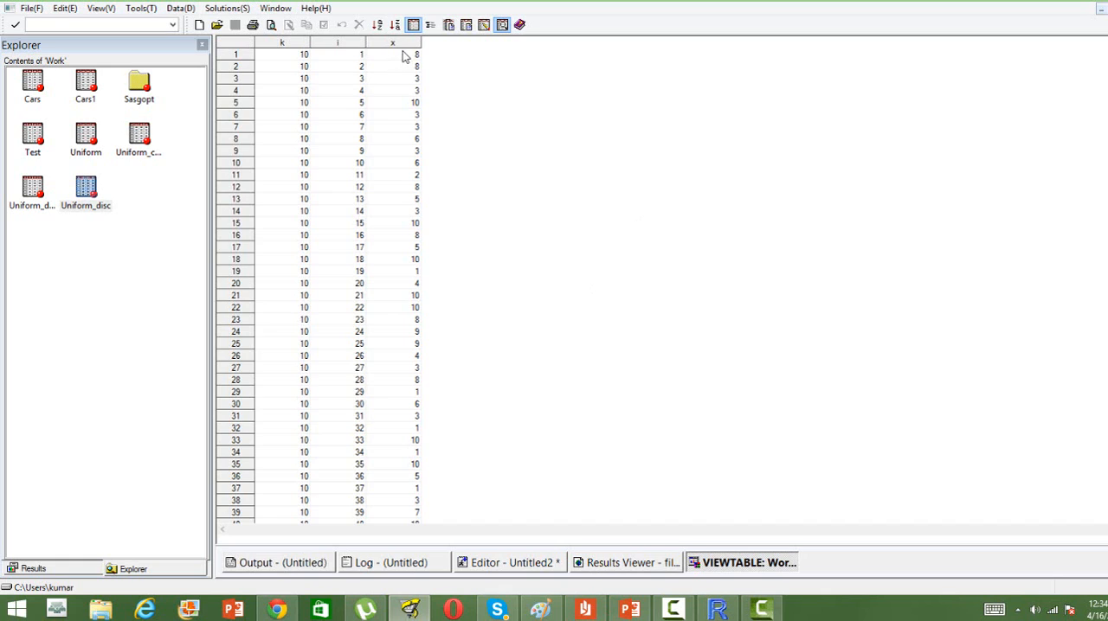
mouse_move(401, 57)
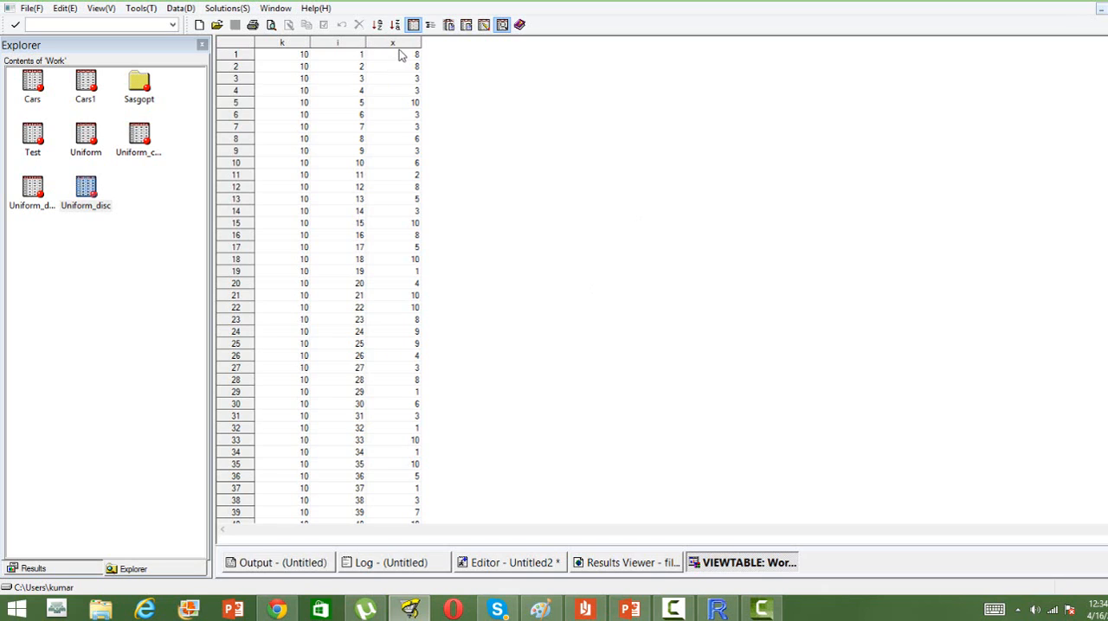
mouse_move(440, 292)
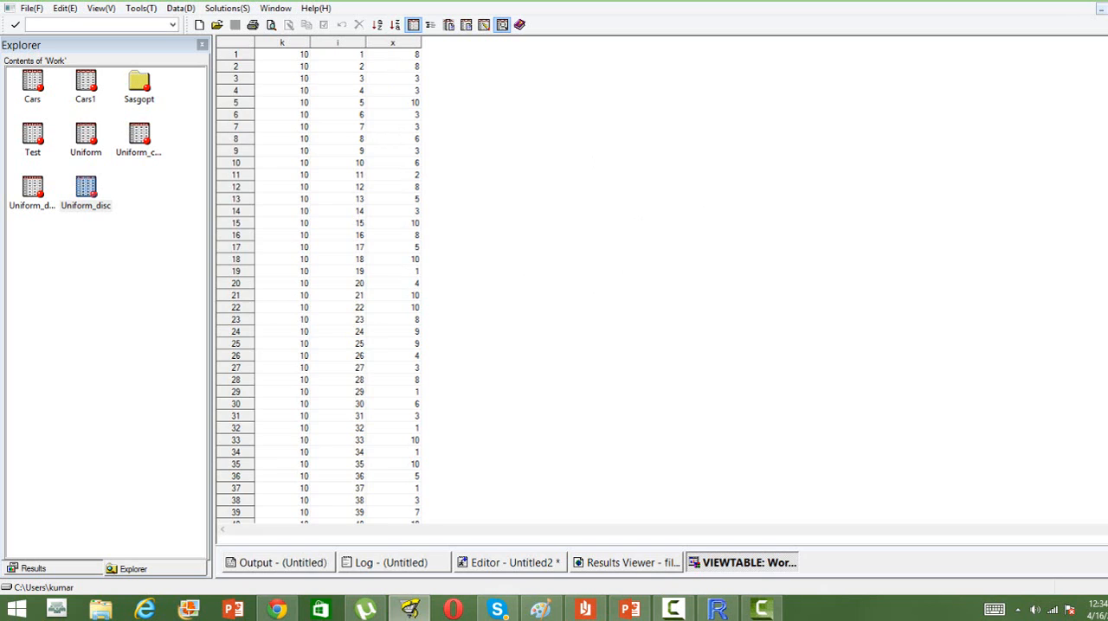
scroll("down", 3)
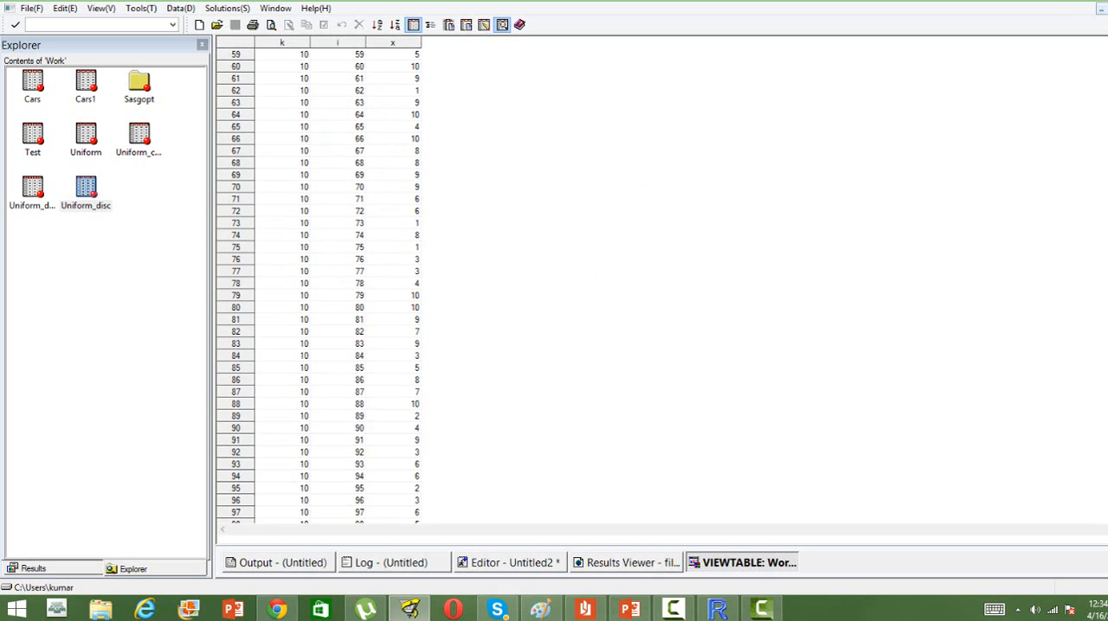
scroll("down", 3)
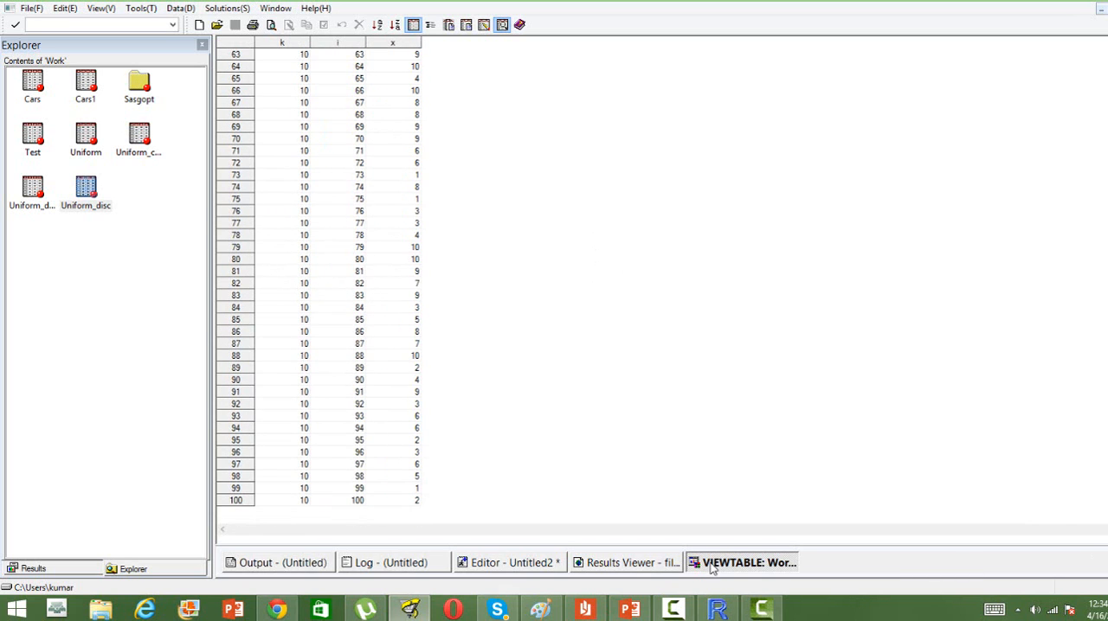
left_click(509, 562)
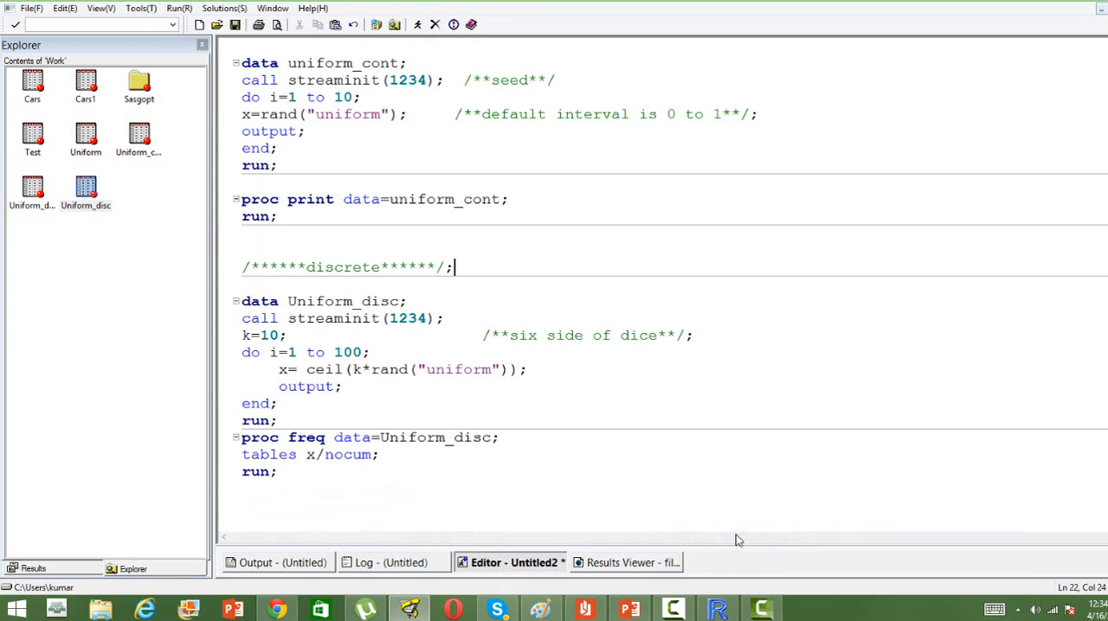